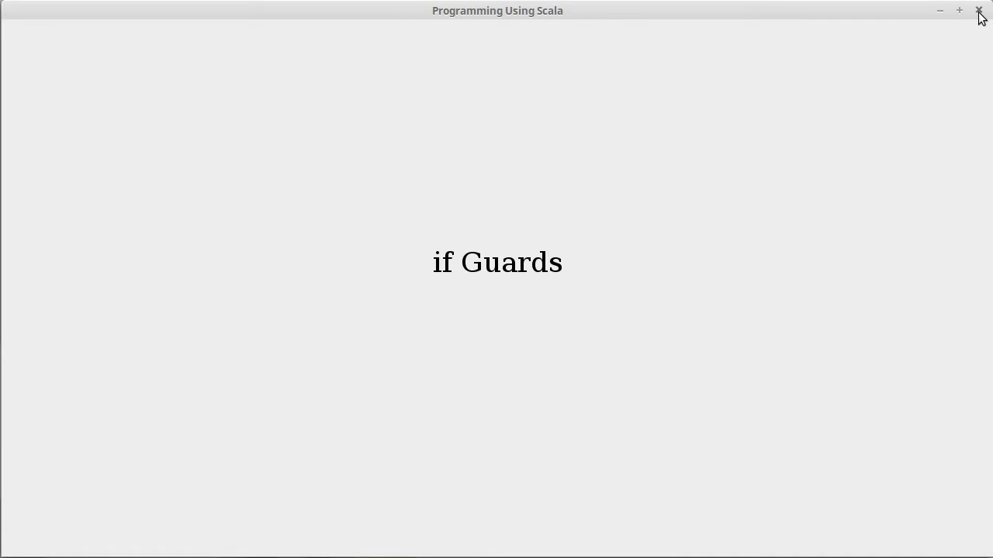
Close the 'if Guards' slide window to reveal the two terminals in the Loops folder
{"action": "left_click", "coordinate": [979, 9]}
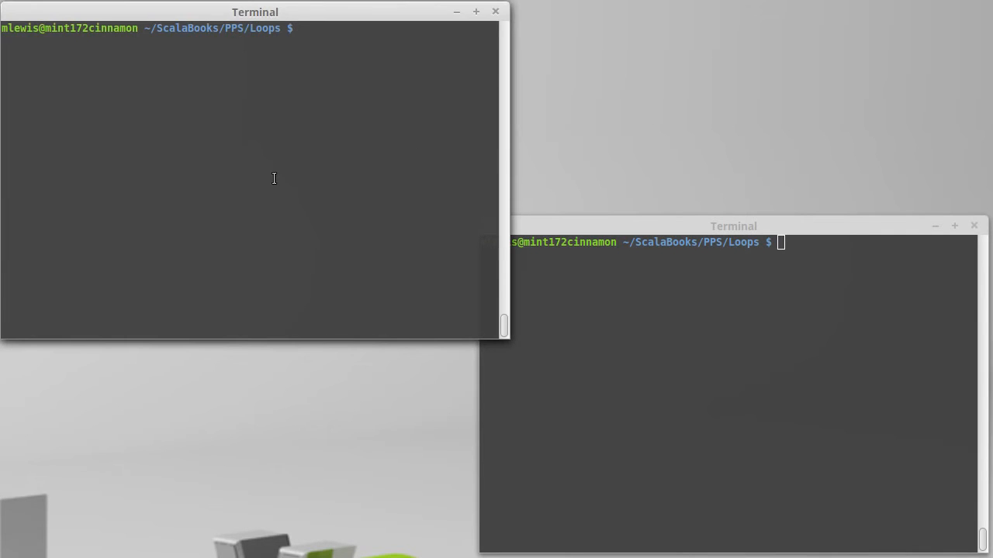
Start scala and evaluate for(i <- 1 to 10) yield i*i, returning squares 1 through 100
{"action": "type", "text": "scala"}
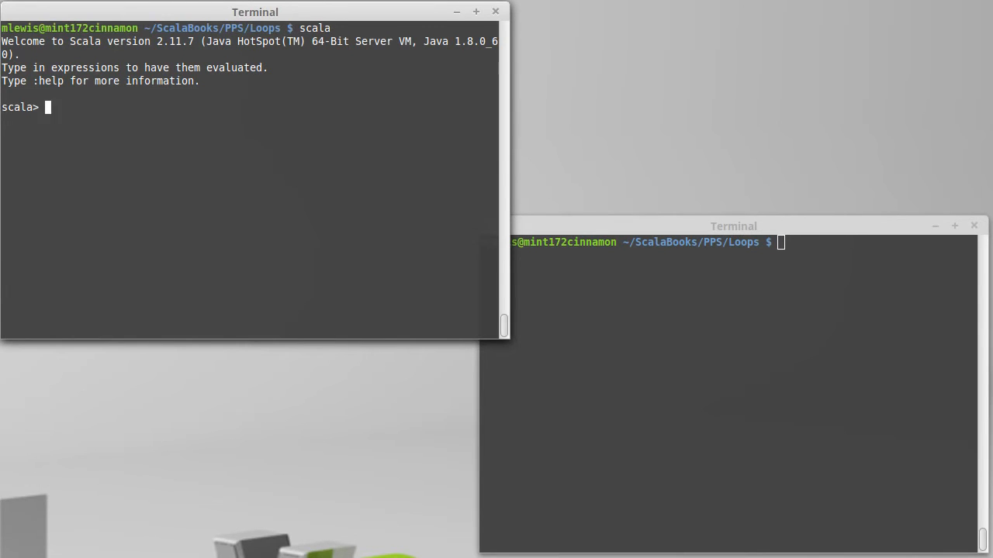
{"action": "type", "text": "for(i <"}
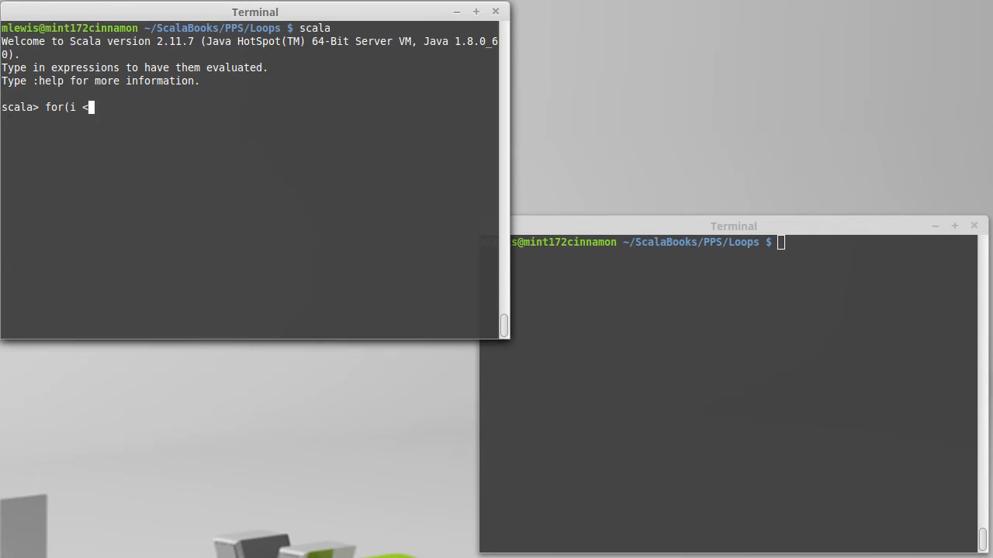
{"action": "type", "text": "-"}
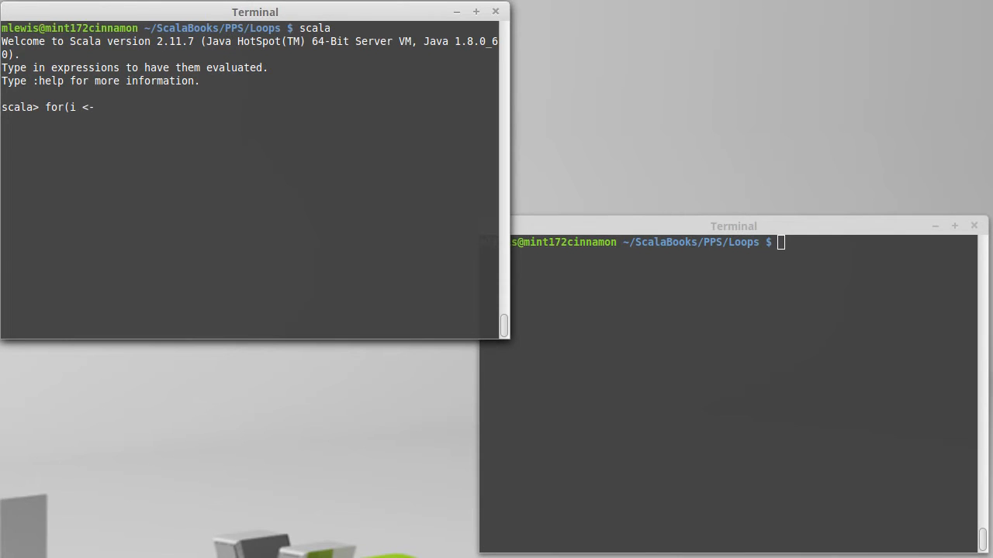
{"action": "type", "text": "1 to 10"}
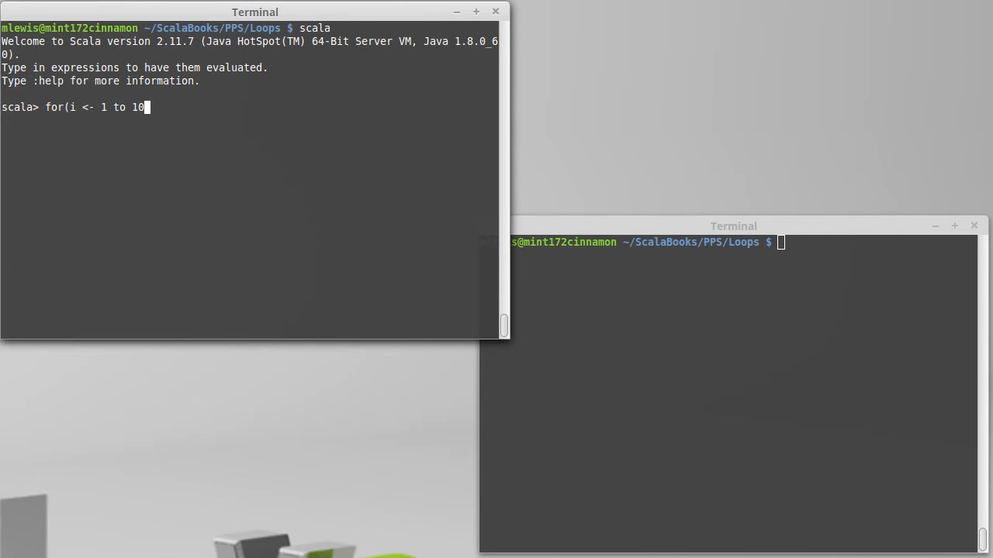
{"action": "type", "text": ")"}
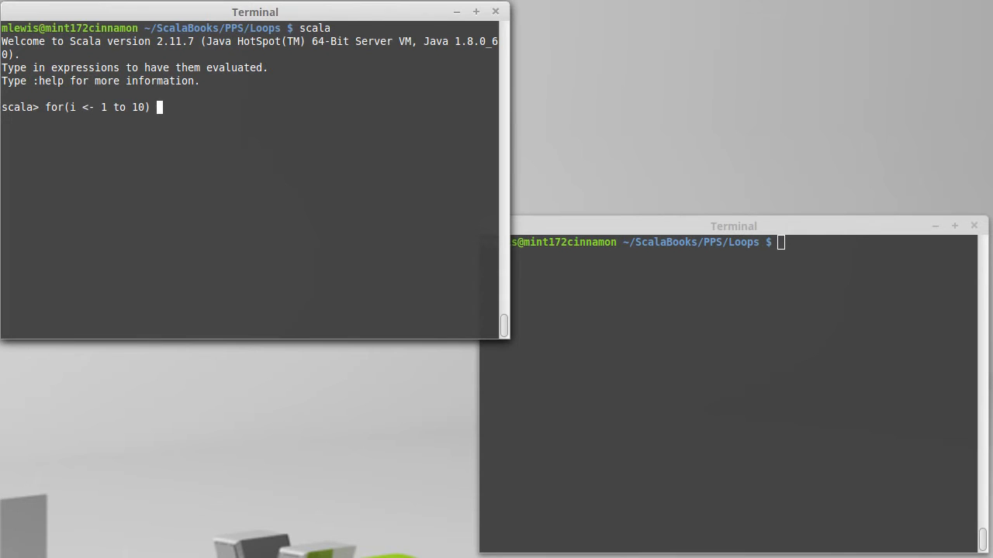
{"action": "type", "text": "yield i"}
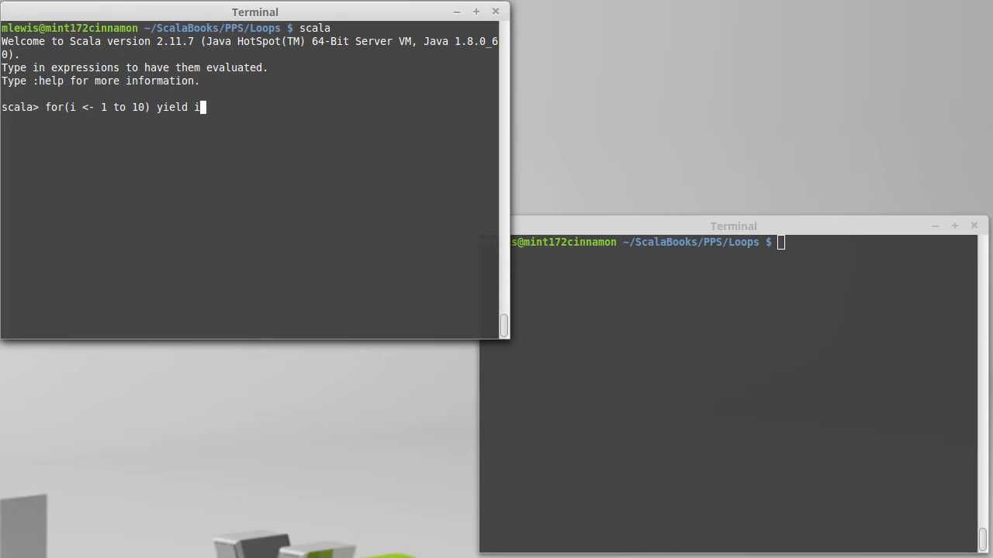
{"action": "type", "text": "*i"}
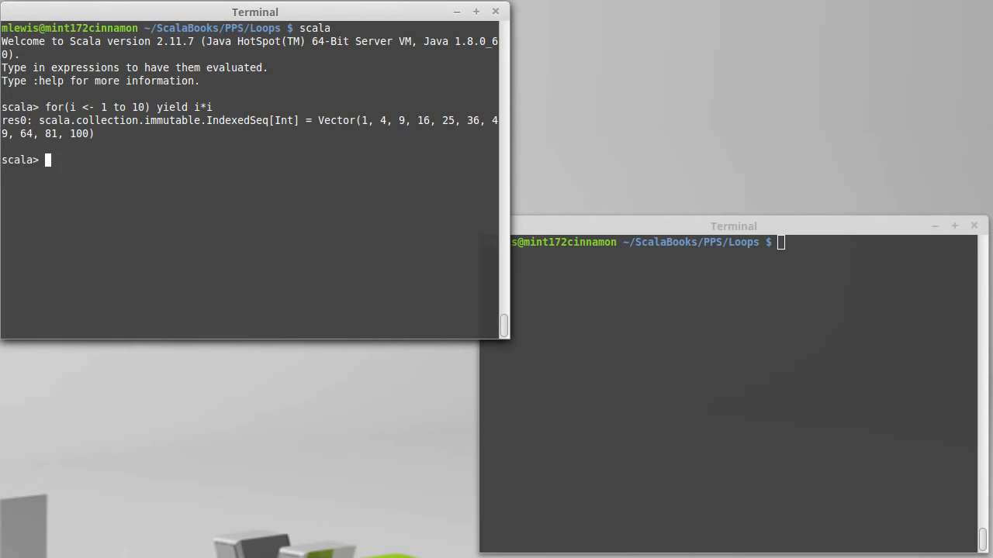
{"action": "type", "text": "for(i <- 1 to 10) yield i*i"}
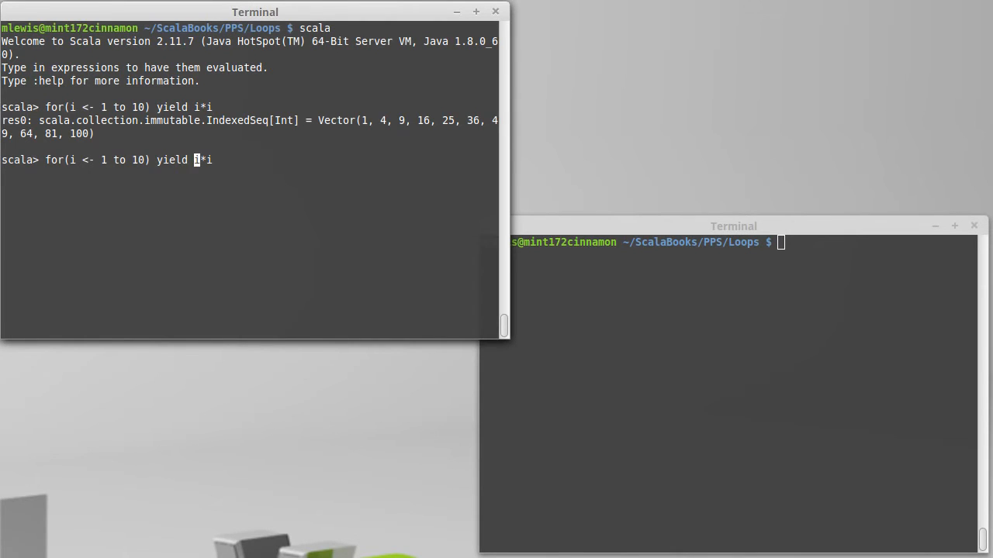
Edit the loop to for(i <- 1 to 10) yield { if(i%2==0) i*i }
{"action": "type", "text": "{"}
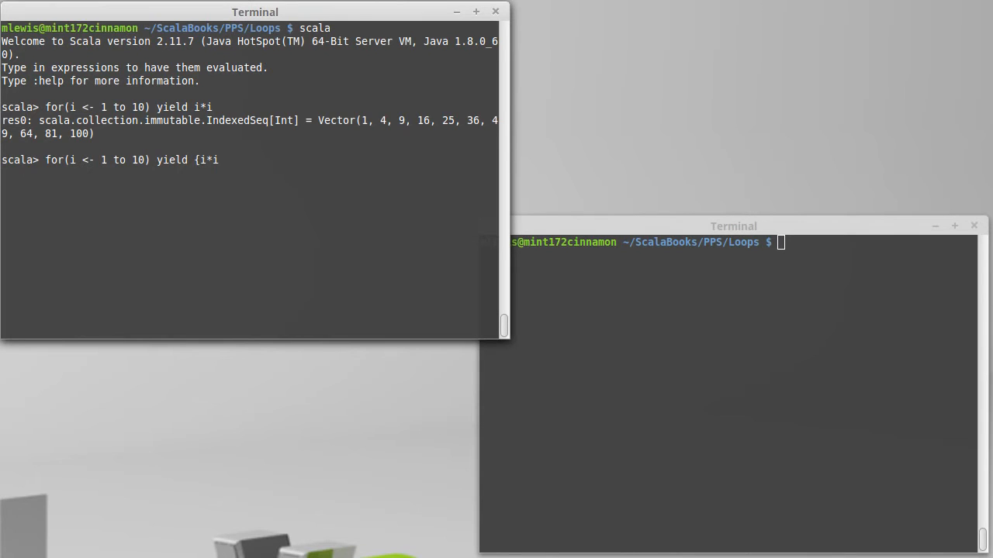
{"action": "type", "text": "{"}
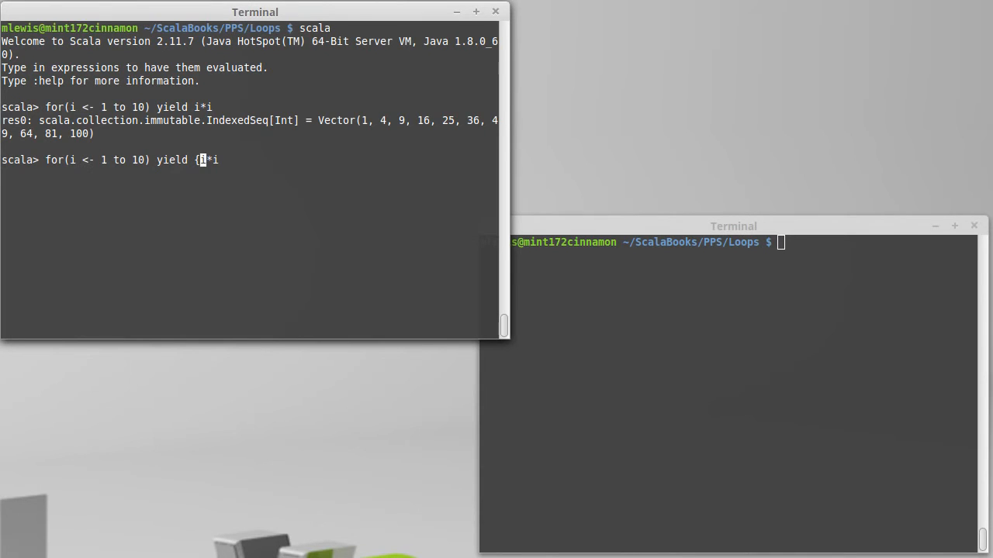
{"action": "type", "text": "if("}
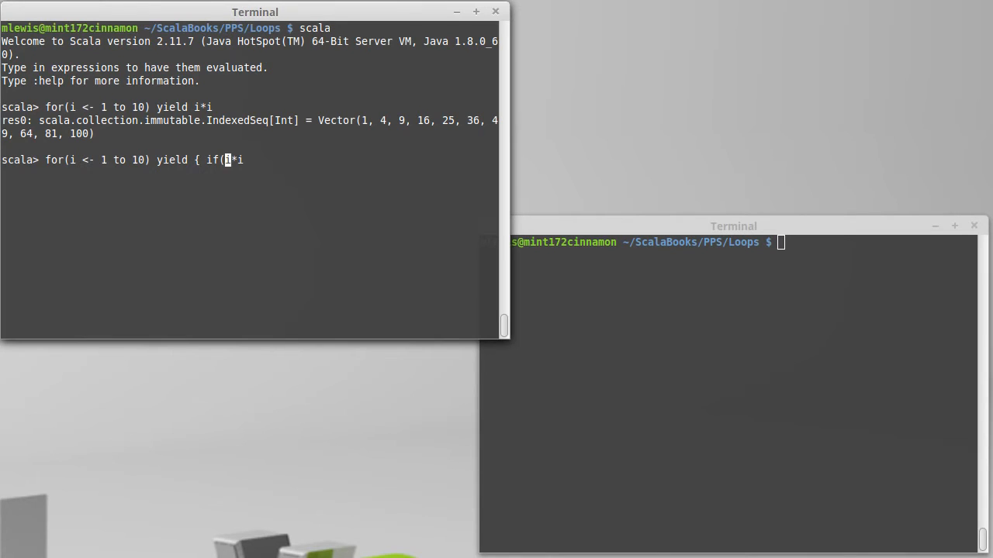
{"action": "type", "text": "%2i"}
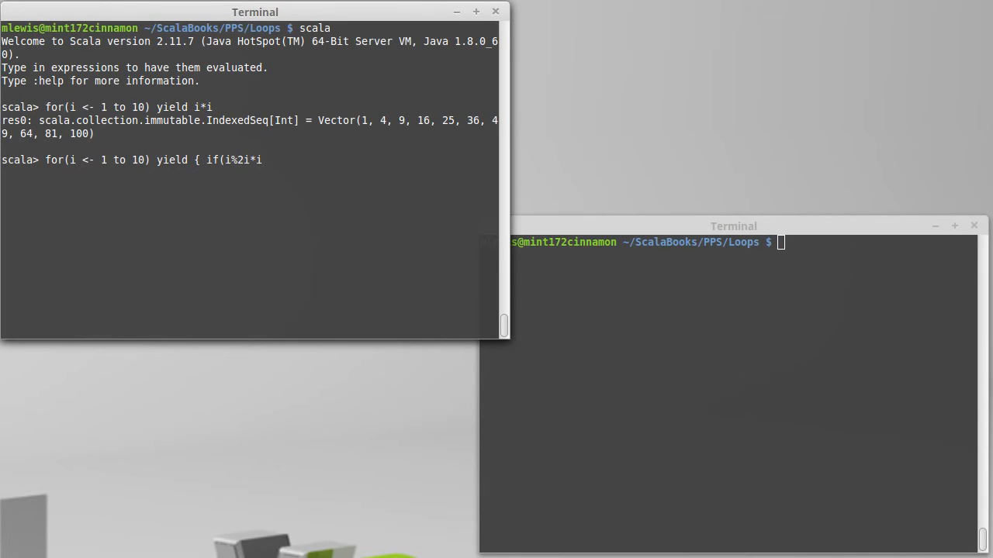
{"action": "type", "text": "==0)"}
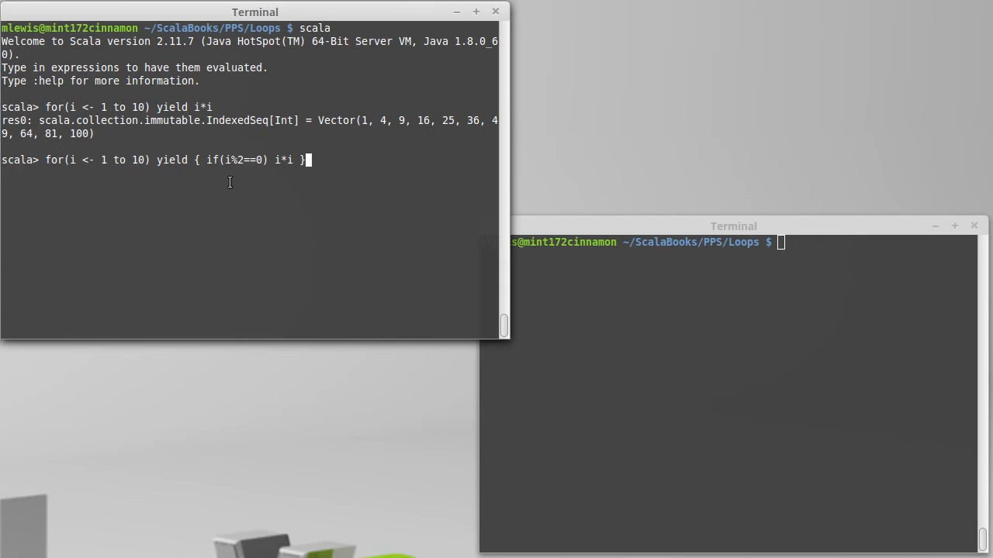
{"action": "mouse_move", "coordinate": [258, 186]}
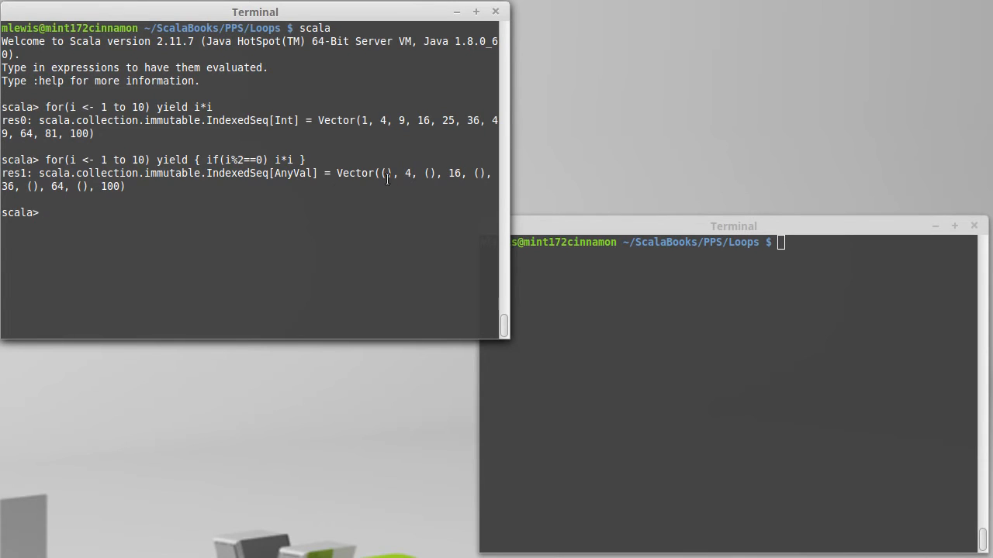
{"action": "mouse_move", "coordinate": [442, 211]}
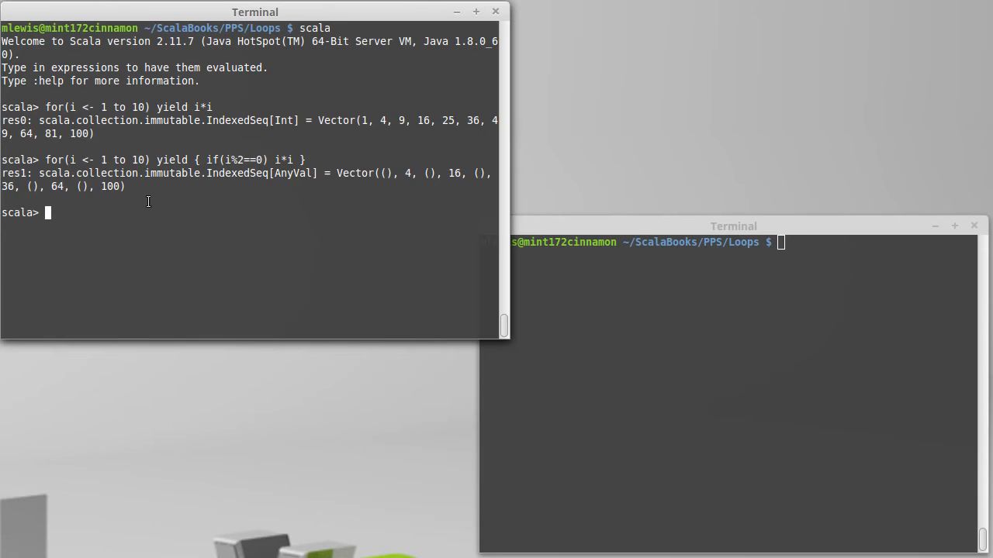
{"action": "mouse_move", "coordinate": [223, 248]}
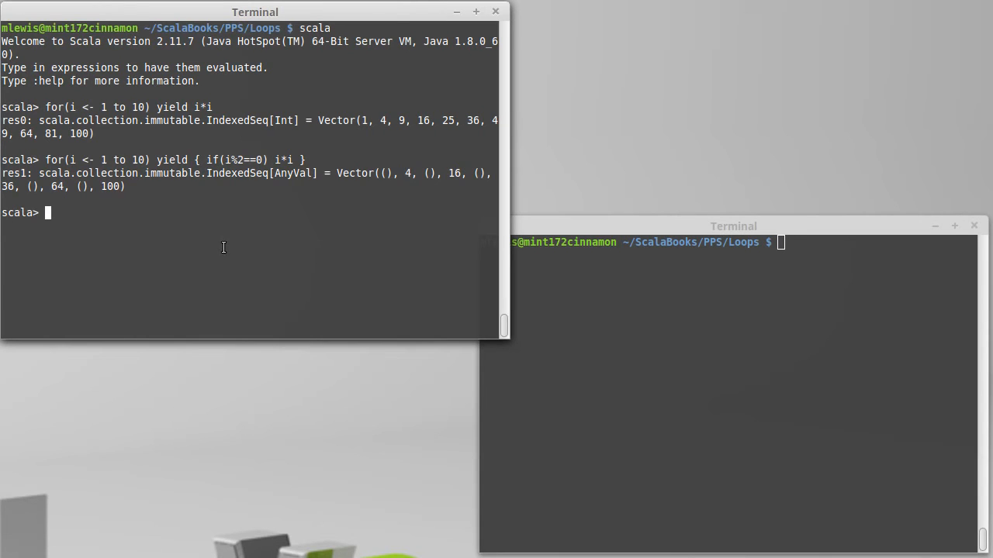
Evaluate for(i <- 1 to 10; if i%2==0) yield i*i, returning Vector(4, 16, 36, 64, 100)
{"action": "type", "text": "for(i <- 1 to 10) yield { if(i%2==0) i*i }"}
{"action": "type", "text": "for(i <- 1 to 10; ) yield i*"}
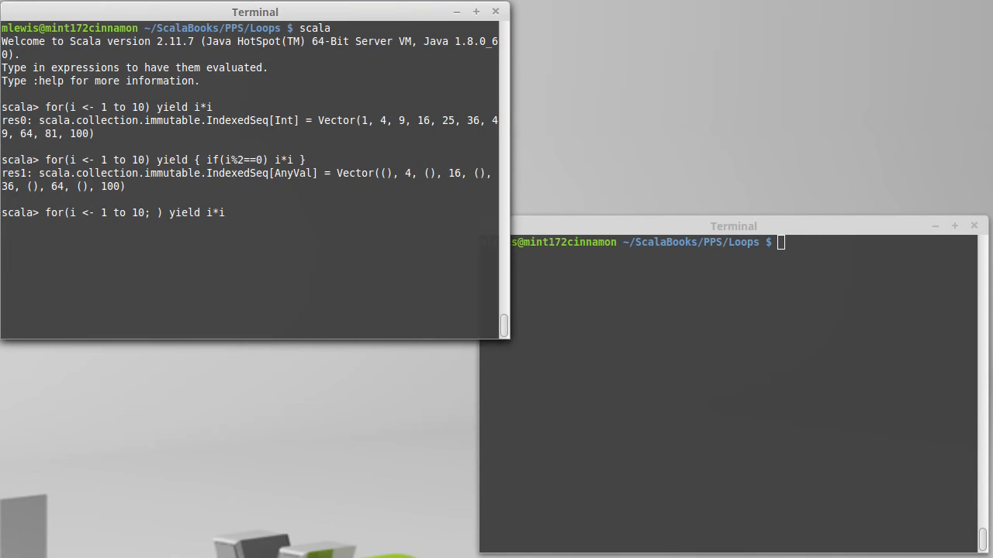
{"action": "type", "text": "i"}
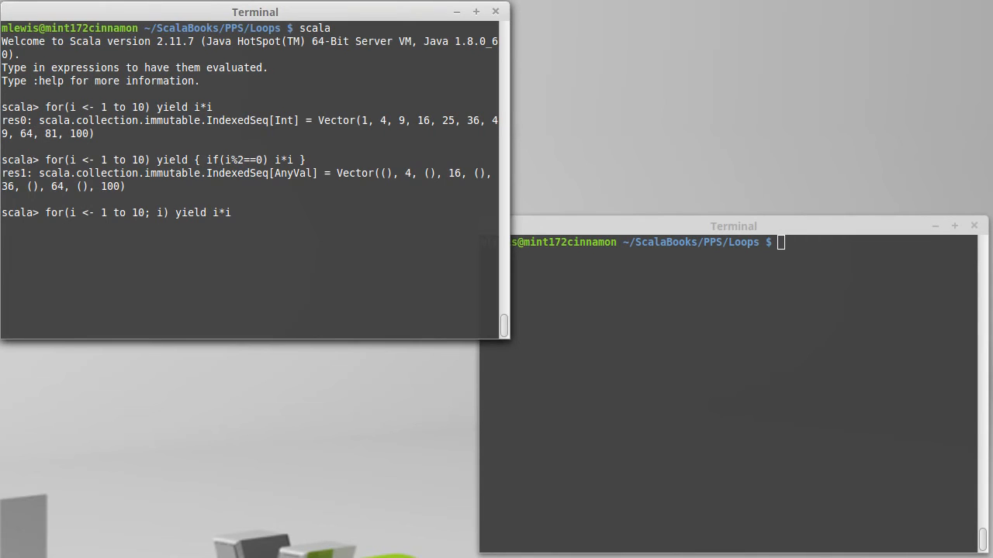
{"action": "type", "text": "%2==0"}
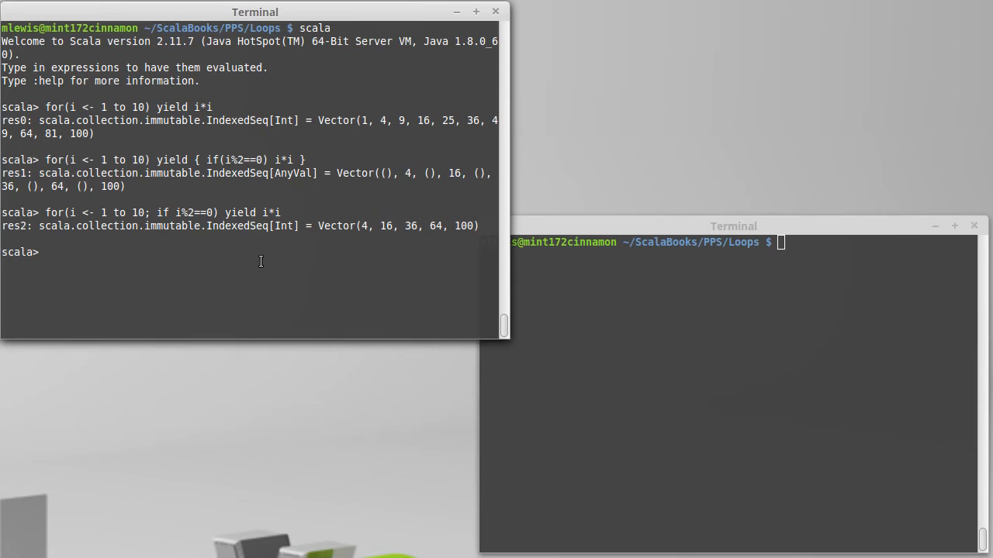
{"action": "mouse_move", "coordinate": [220, 255]}
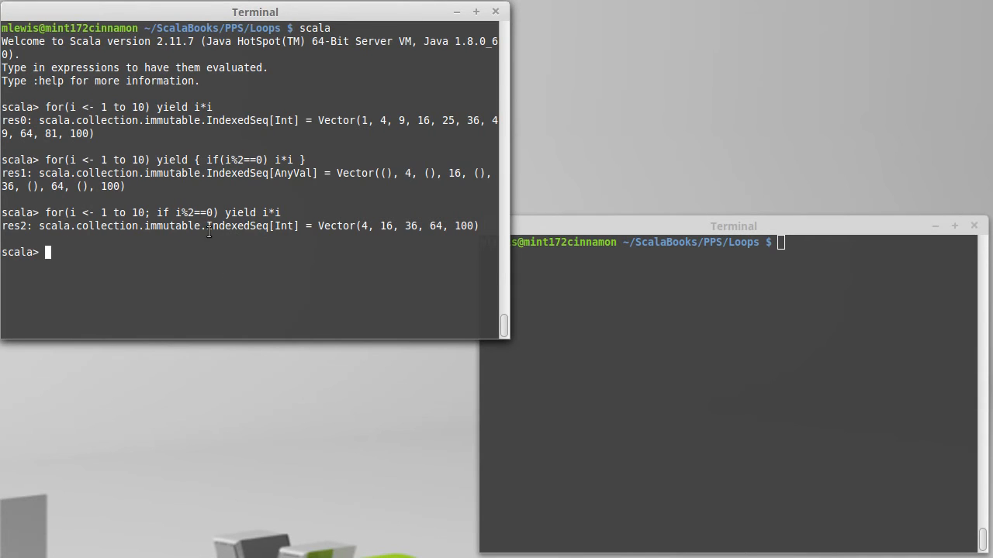
{"action": "mouse_move", "coordinate": [268, 254]}
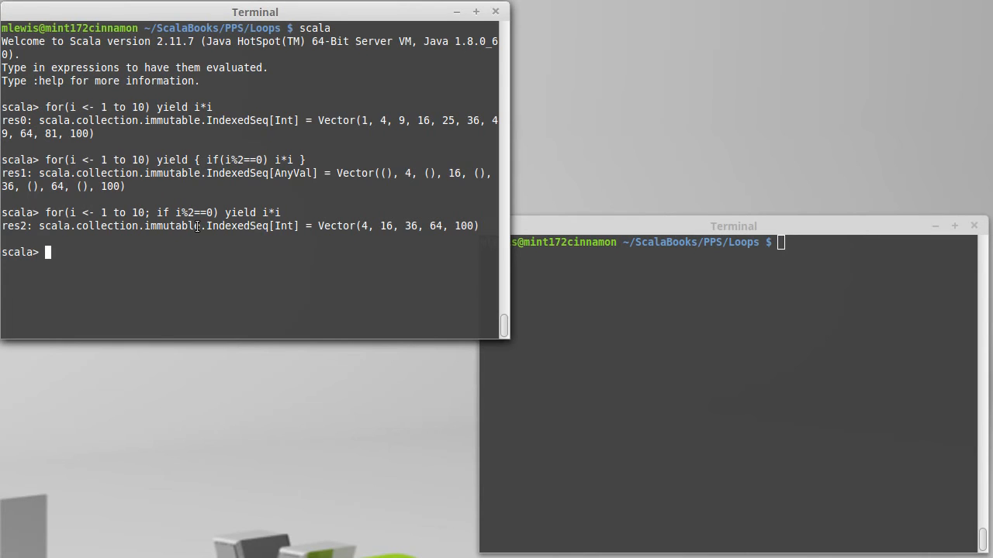
{"action": "mouse_move", "coordinate": [226, 259]}
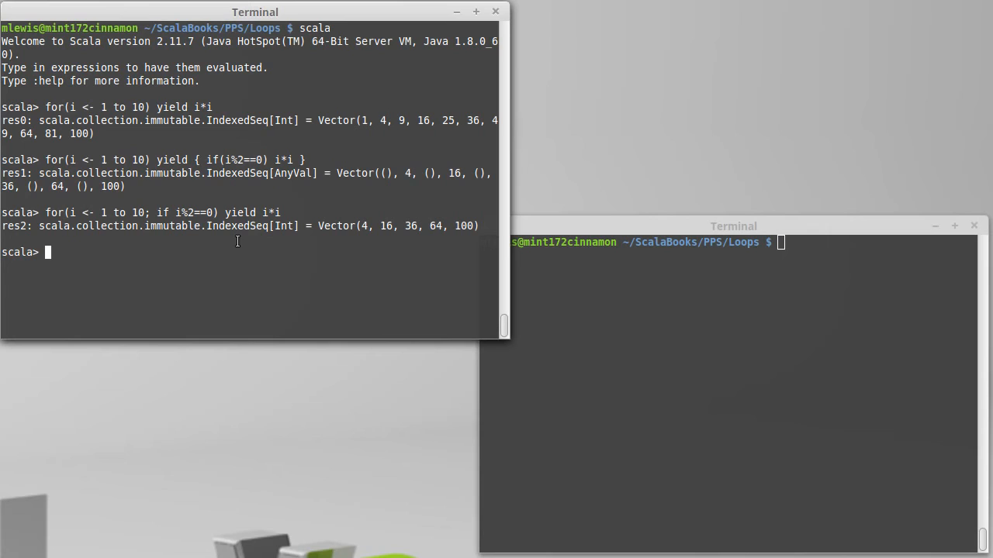
{"action": "mouse_move", "coordinate": [127, 198]}
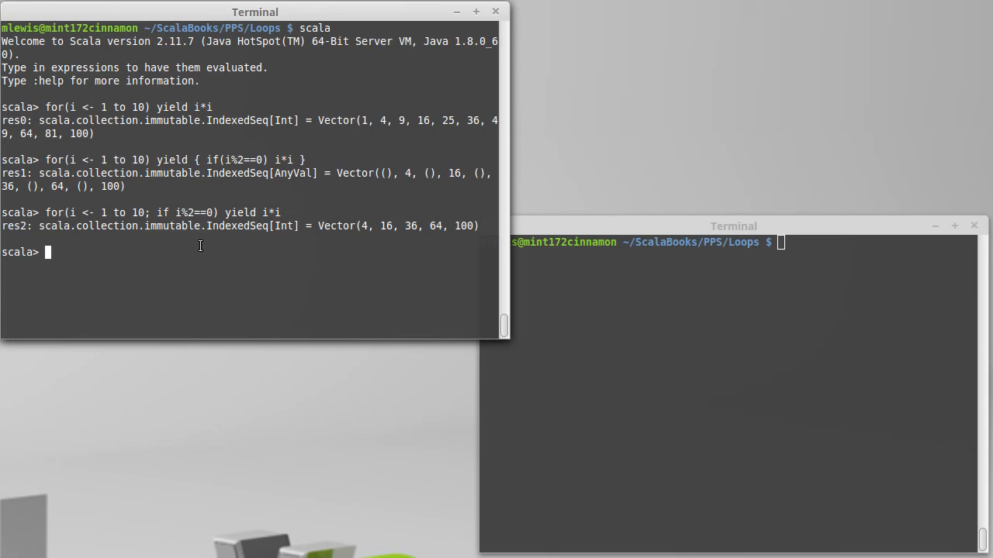
Evaluate a multi-line for { i <- 1 to 10; if i%2==0 } yield i*i, returning Vector(4, 16, 36, 64, 100)
{"action": "type", "text": "fo"}
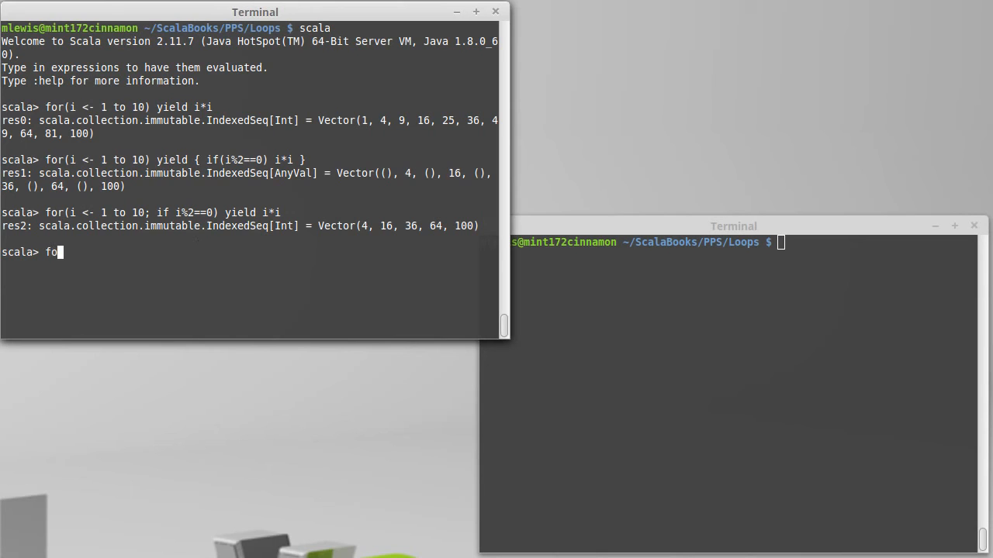
{"action": "type", "text": "r"}
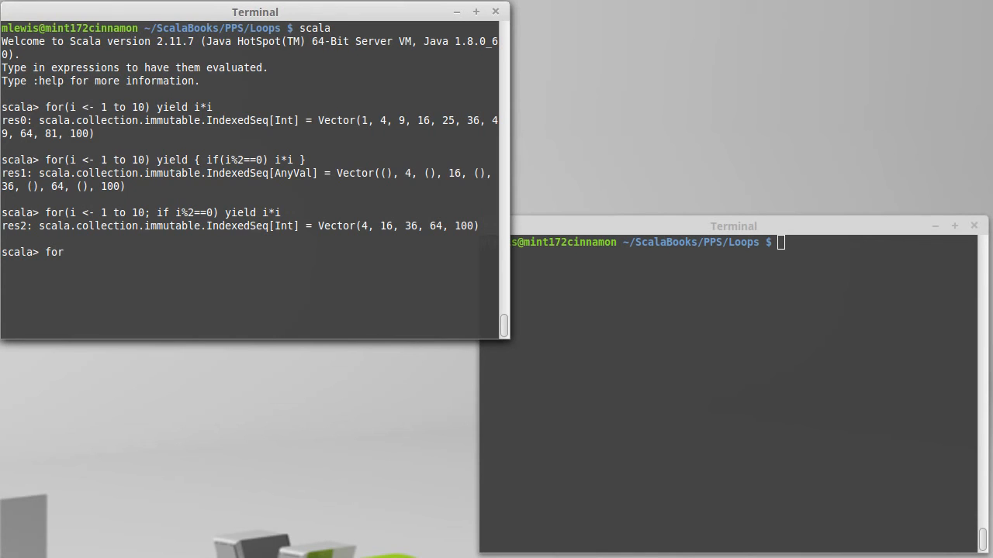
{"action": "type", "text": "{"}
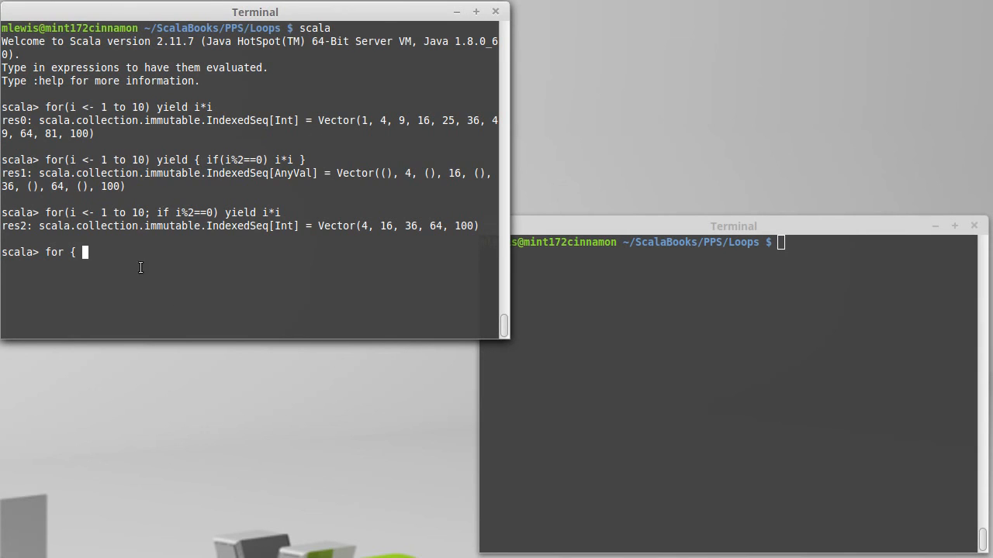
{"action": "mouse_move", "coordinate": [152, 276]}
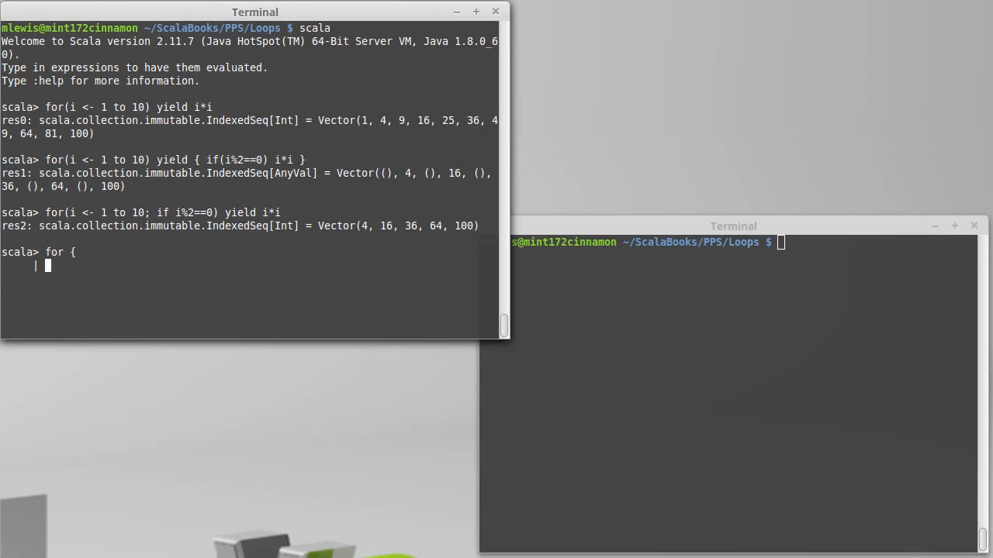
{"action": "type", "text": "i <- 1 to 10"}
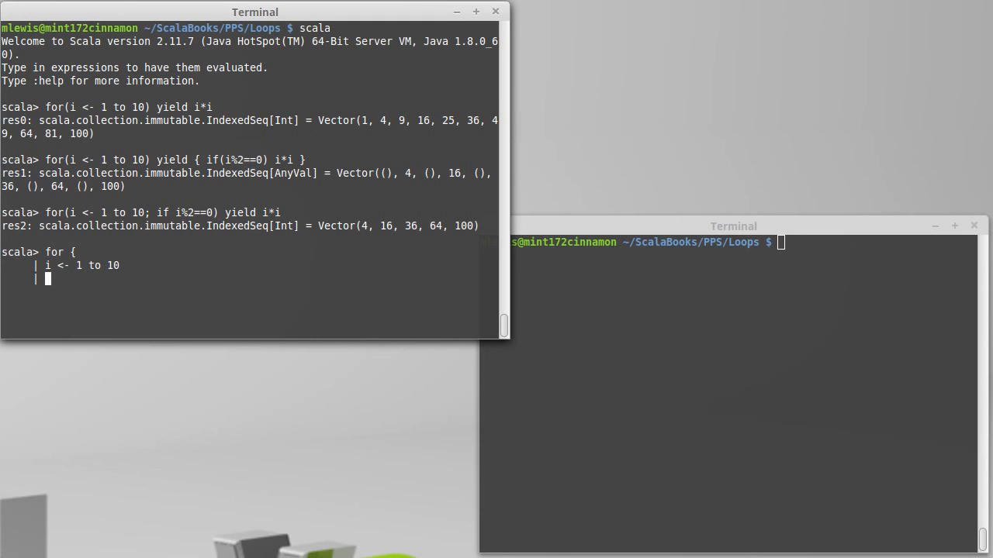
{"action": "type", "text": "if i"}
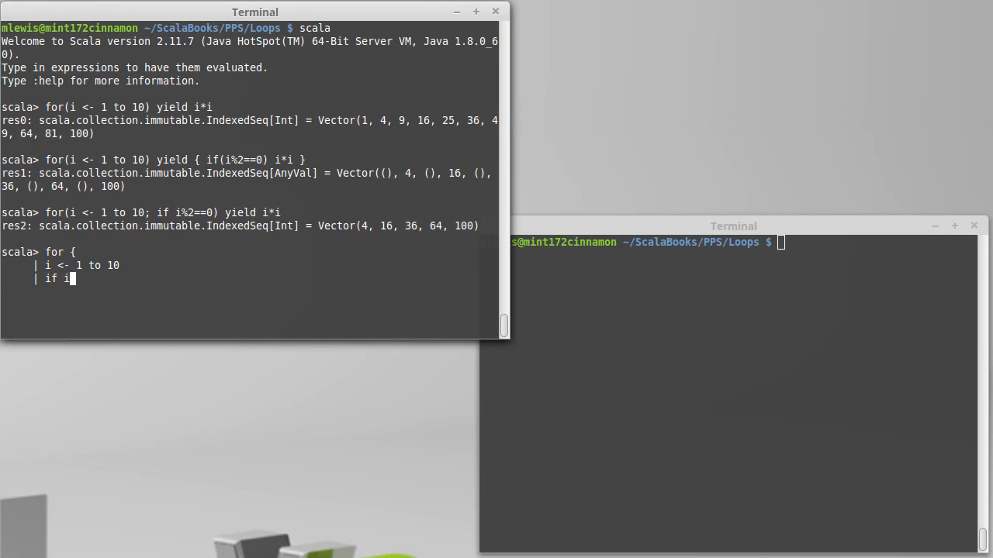
{"action": "type", "text": "%2==0"}
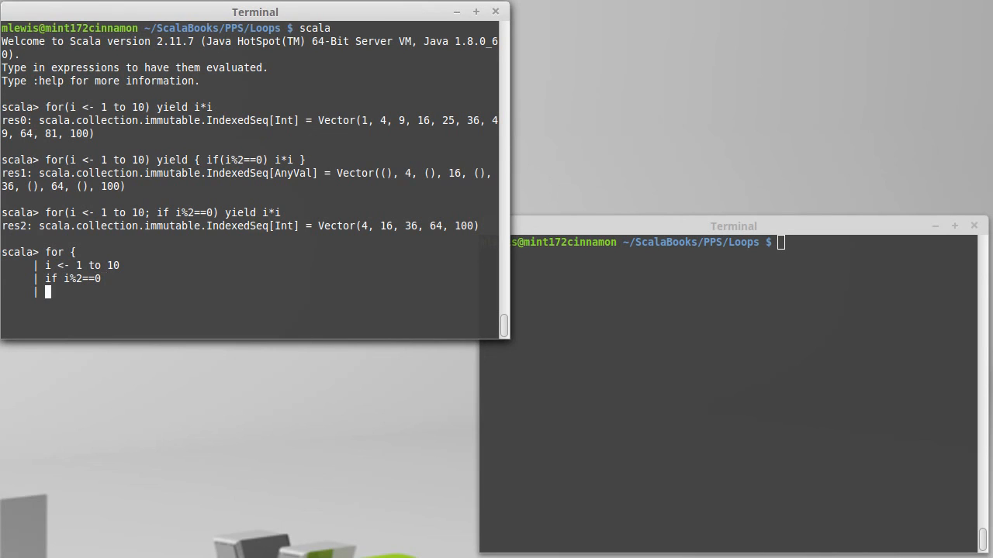
{"action": "type", "text": "} yield"}
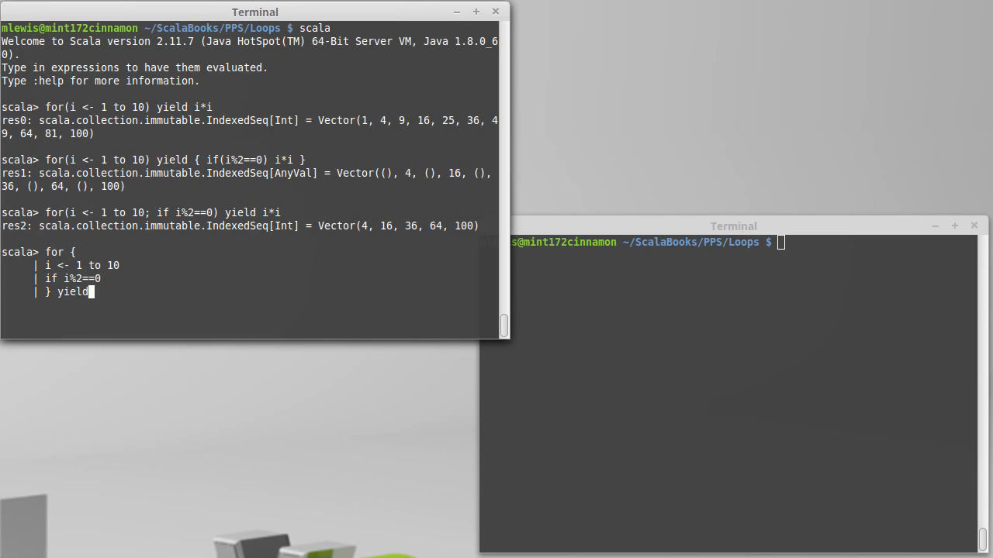
{"action": "type", "text": "i*i"}
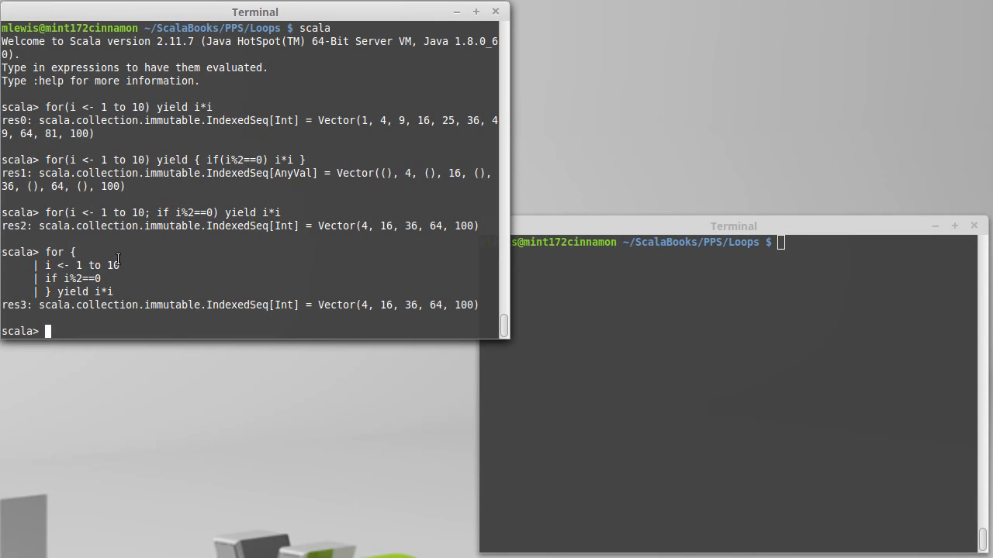
{"action": "mouse_move", "coordinate": [80, 292]}
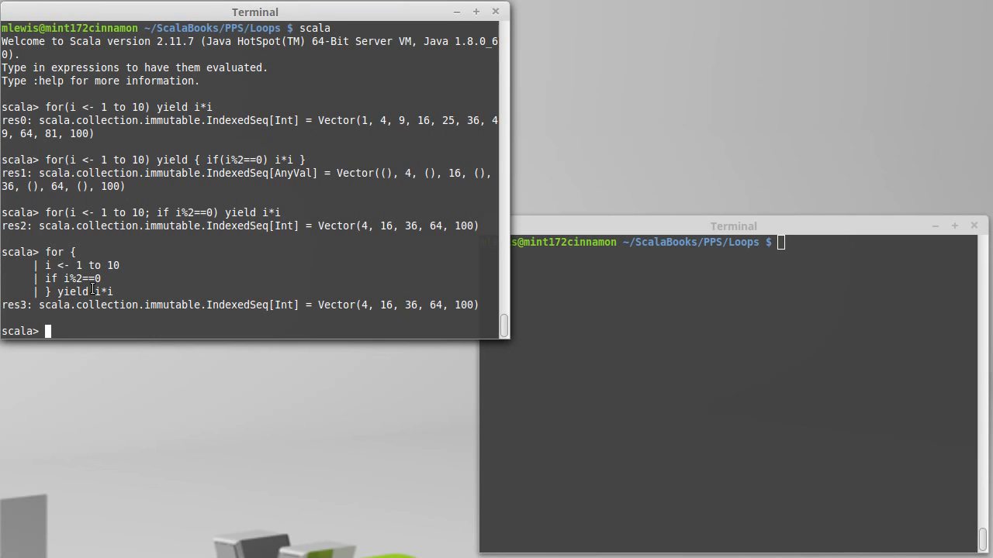
{"action": "mouse_move", "coordinate": [121, 285]}
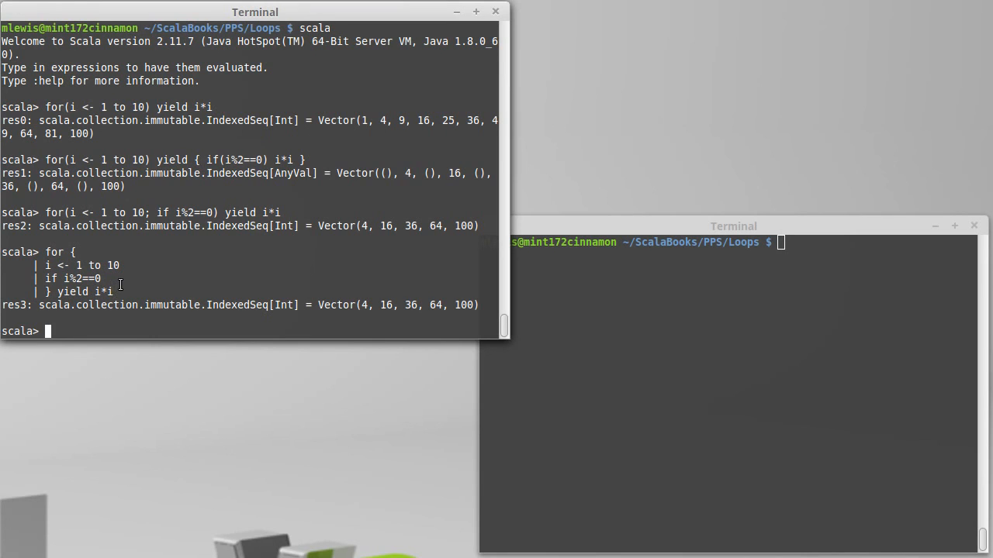